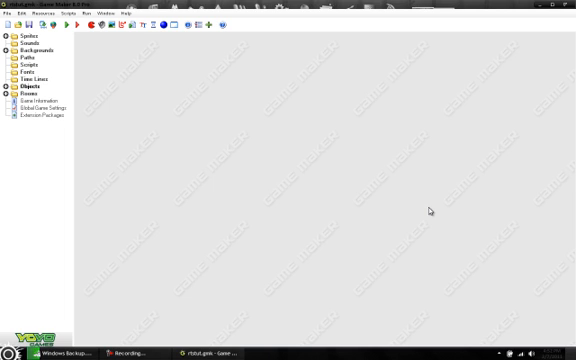
mouse_move(429, 211)
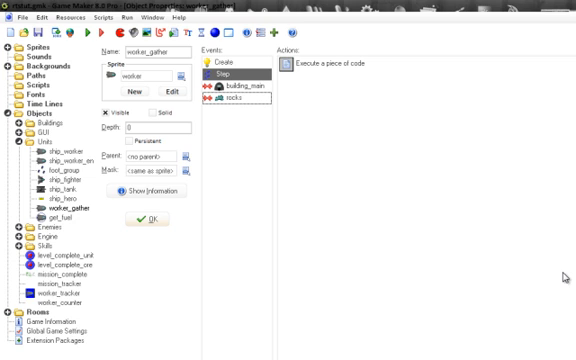
- Start a code piece for the worker's event with 'if selected = true { selected = false; }'
left_click(238, 87)
type("if")
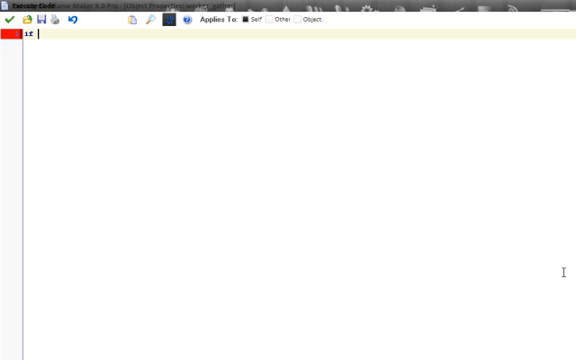
type("select")
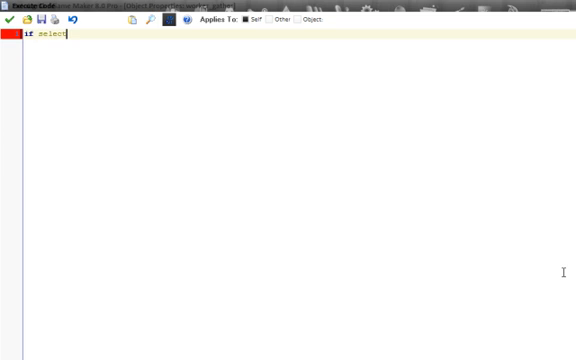
type("ed =")
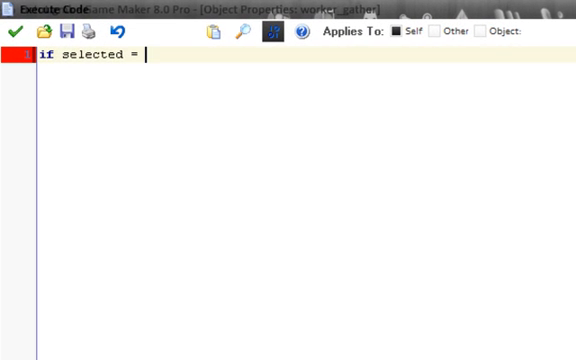
type("t")
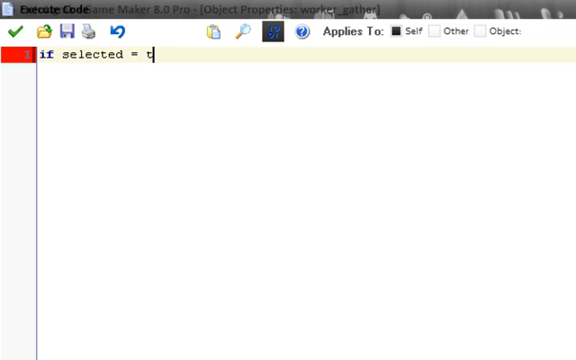
type("rue (")
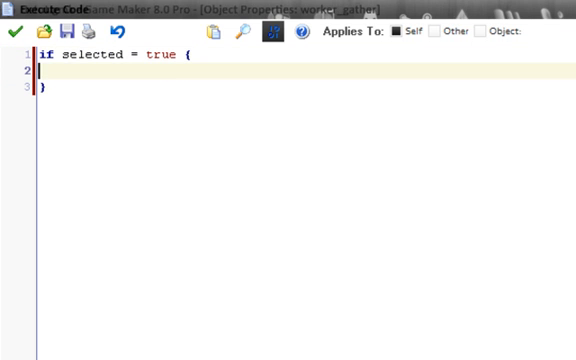
type("selected = fa")
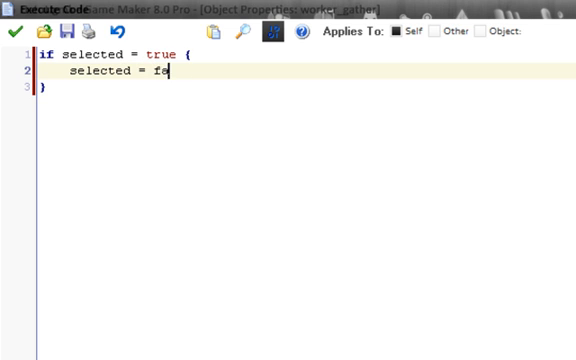
type("lse;")
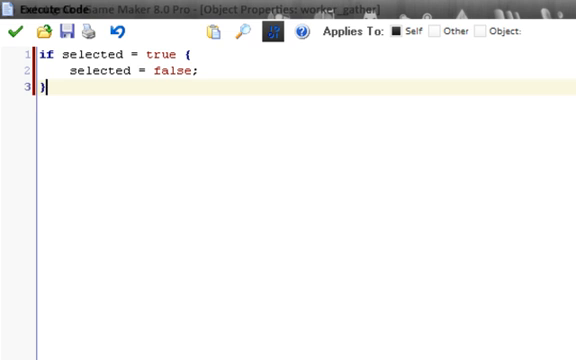
- Add the opposite branch 'if selected = false { selected = true; }'
type("if s")
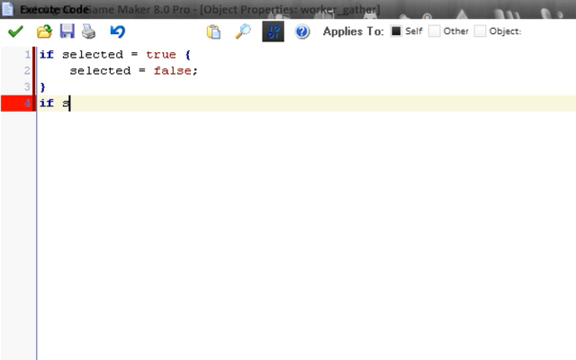
type("elected =")
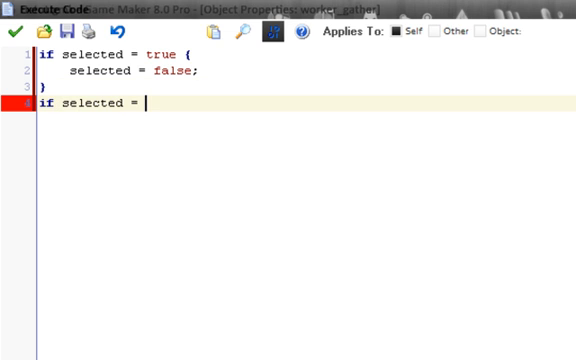
type("false")
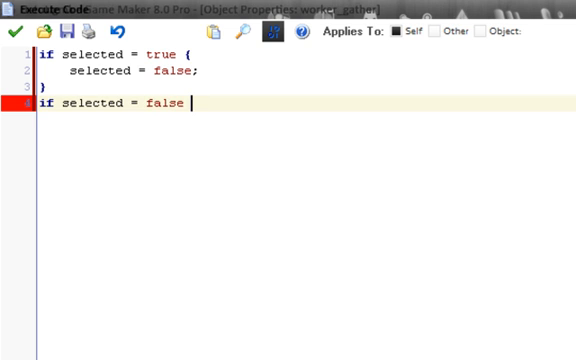
type("{")
type("s")
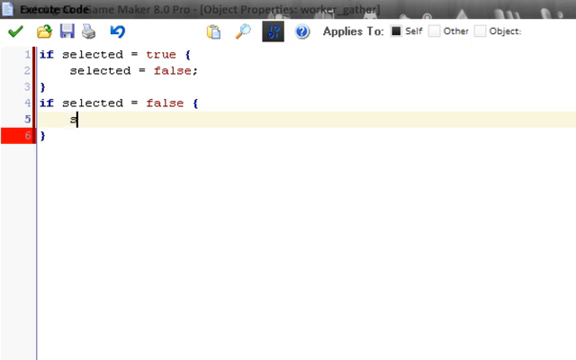
type("elected")
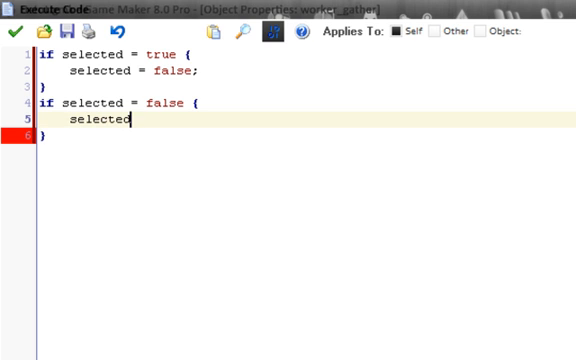
type("= tu")
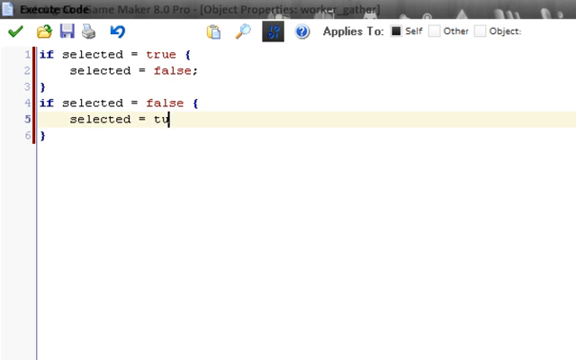
type("rue;")
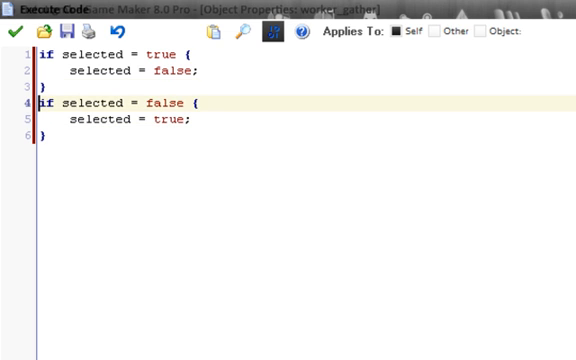
type("else")
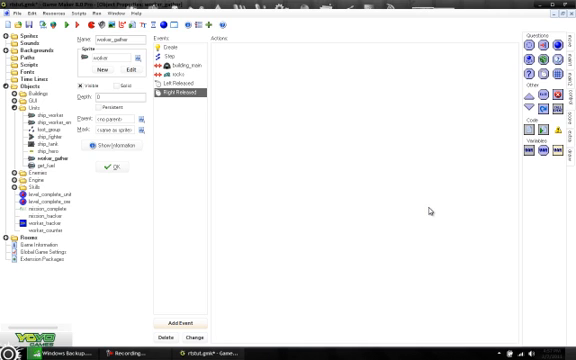
mouse_move(429, 212)
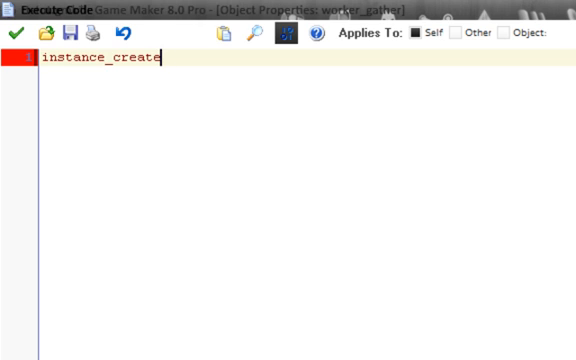
- Write with(instance_nearest(x,y,ship_worker)) selected = true; in worker_gather's code
type("(")
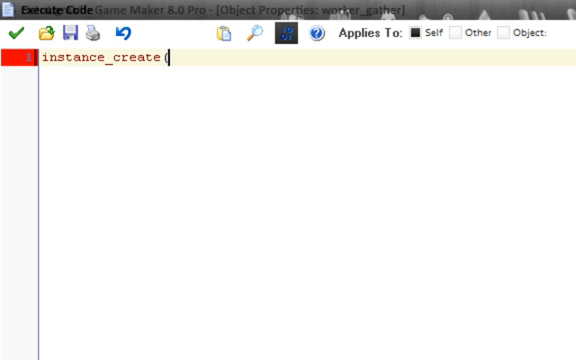
type("x,y,")
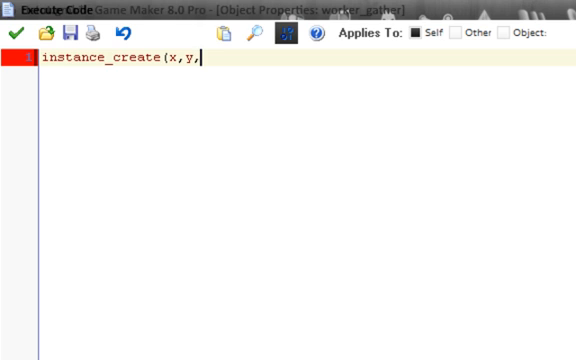
type("ship_wor")
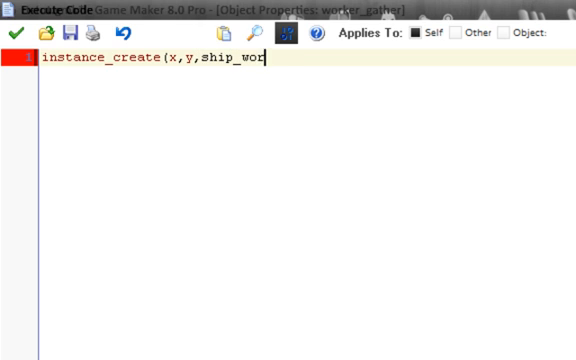
type("ker);")
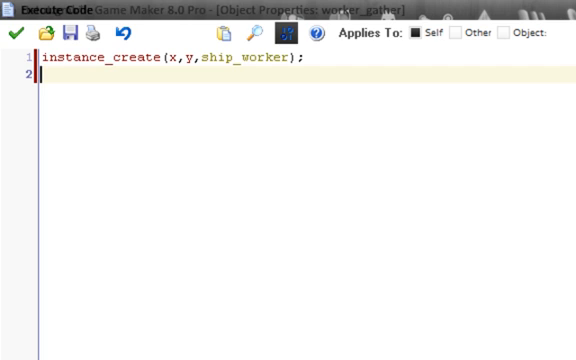
type("with")
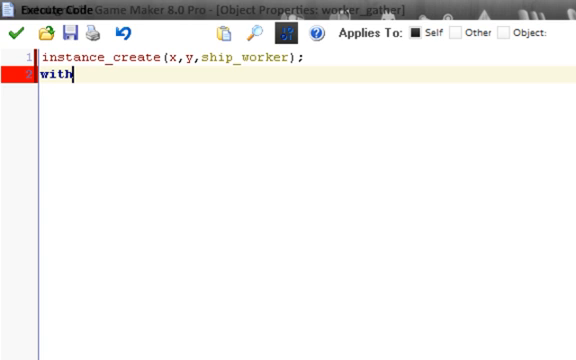
type("(")
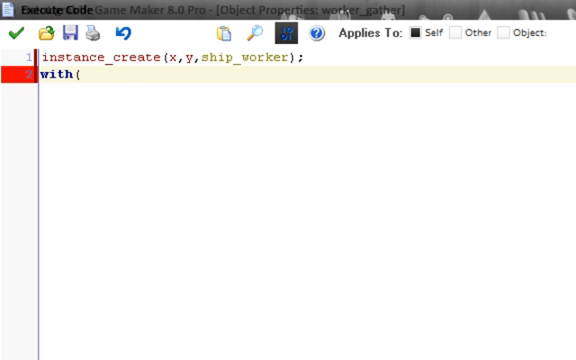
type("instance_ne")
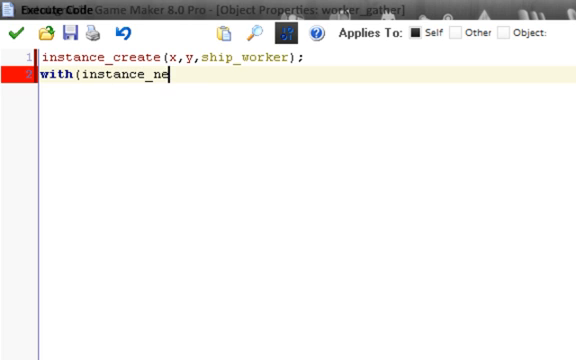
type("arest(")
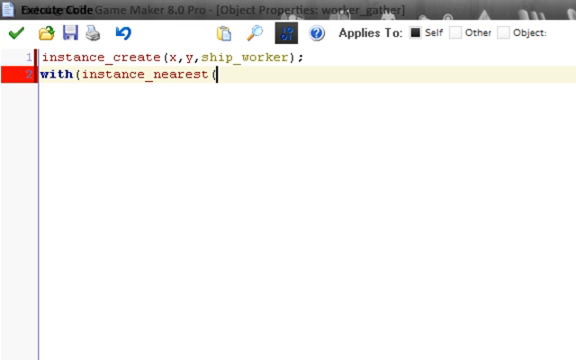
type("x,")
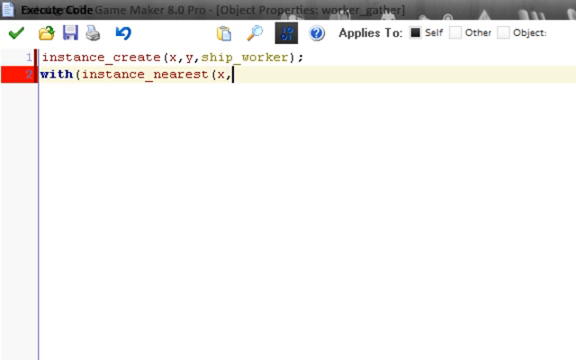
type("y,")
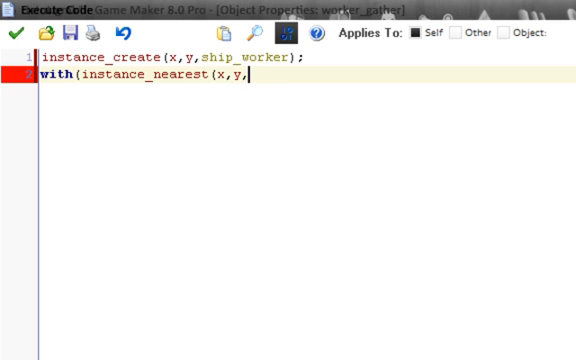
type("ship_wo")
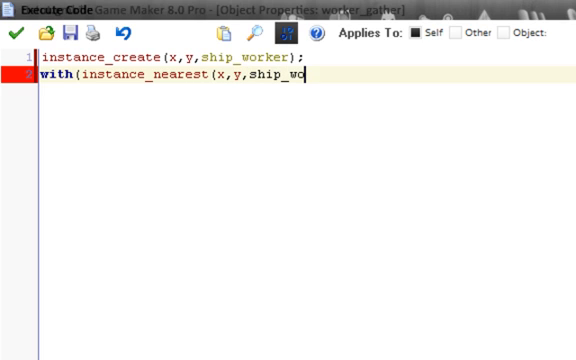
type("rker)")
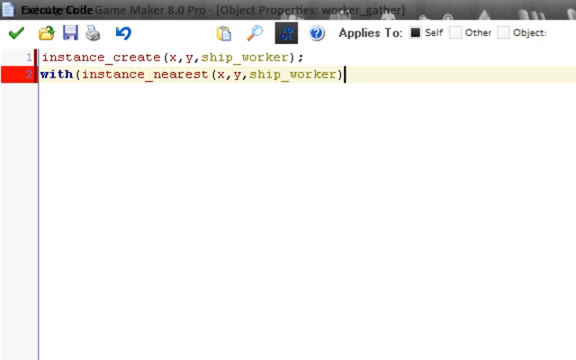
type(")")
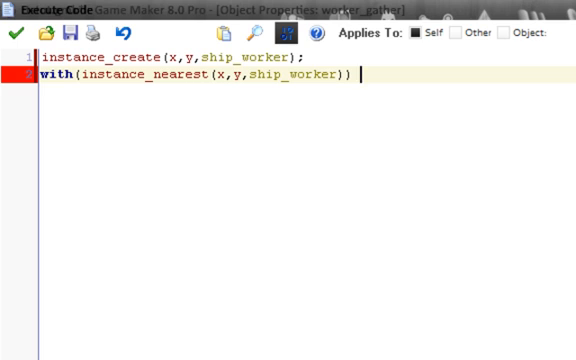
type("selected")
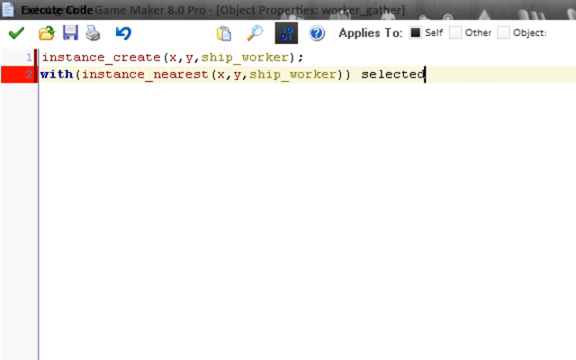
type("= ture")
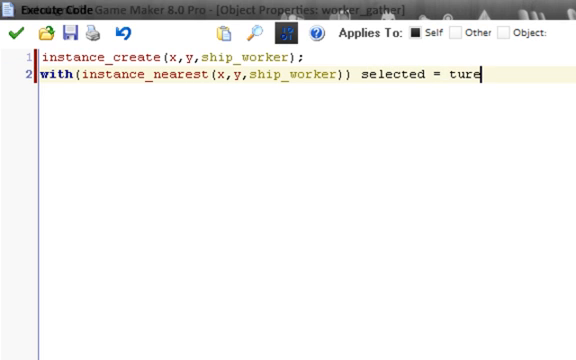
type("true;")
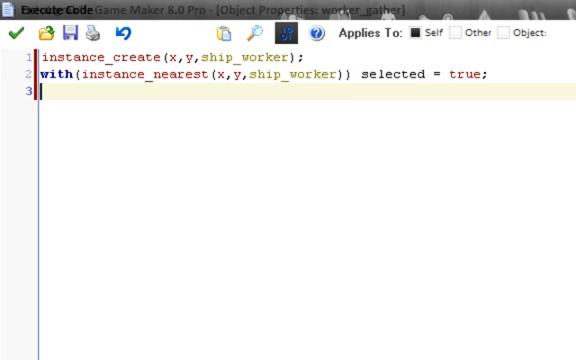
- Add with(self) instance_destroy(); so the gatherer removes itself
type("with")
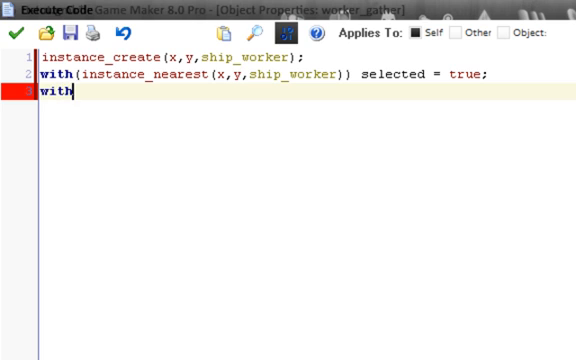
type("(self")
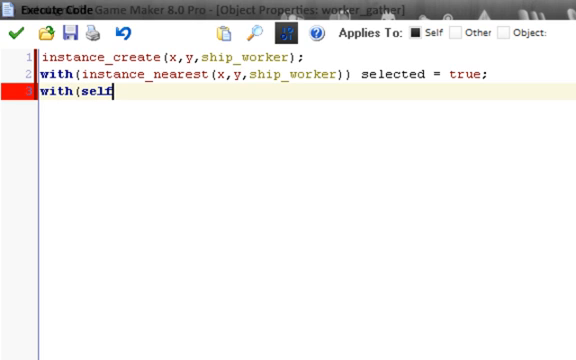
type(") inst")
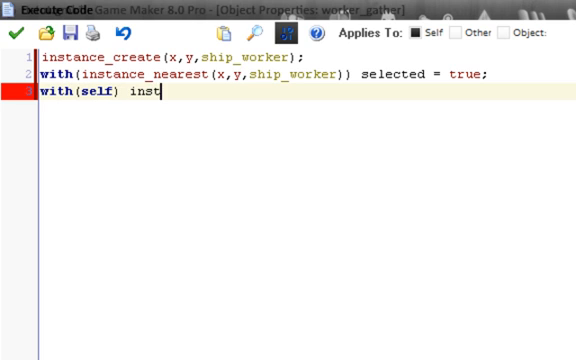
type("ance")
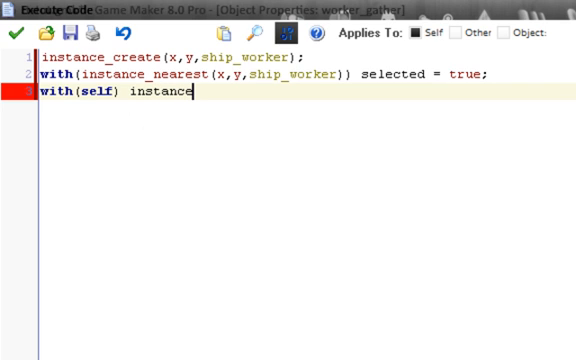
type("_destro")
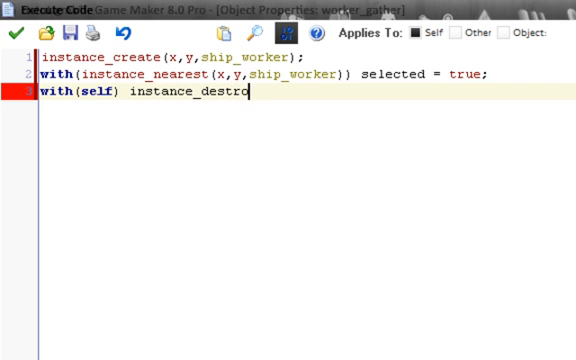
type("y();")
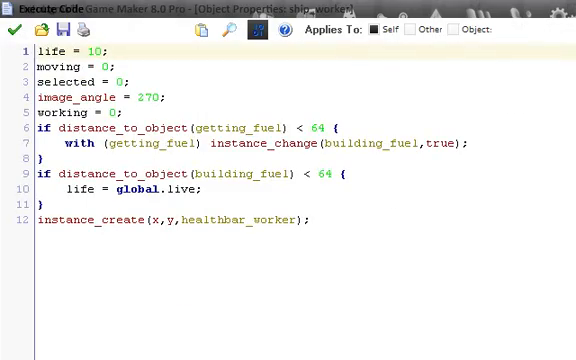
- Return to worker_gather's code and change the selected value to 1
left_click(10, 28)
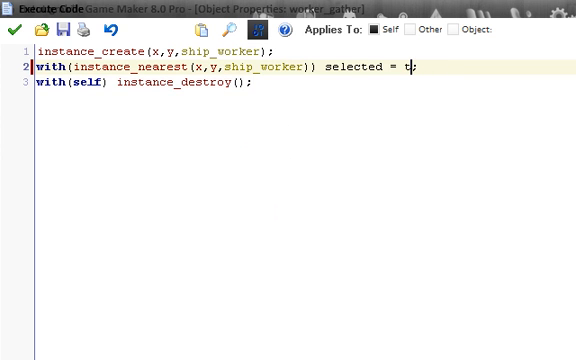
type("1")
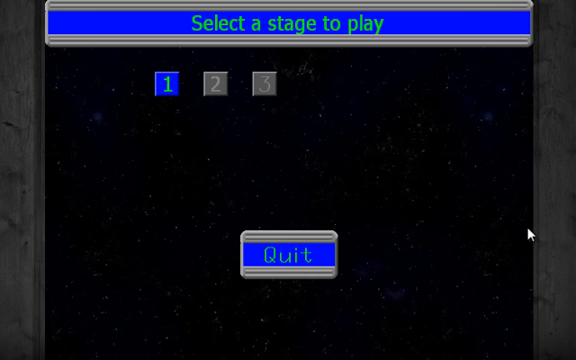
- Start stage 1 of the running game to test the workers
left_click(170, 82)
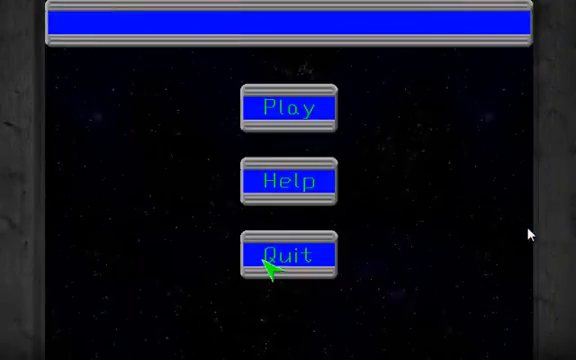
- Quit the game and view the Errors page of Global Game Settings
left_click(288, 252)
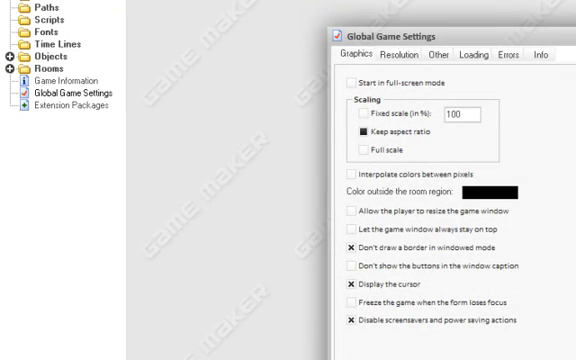
left_click(510, 57)
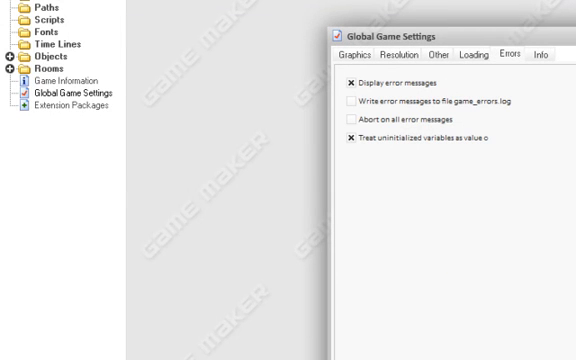